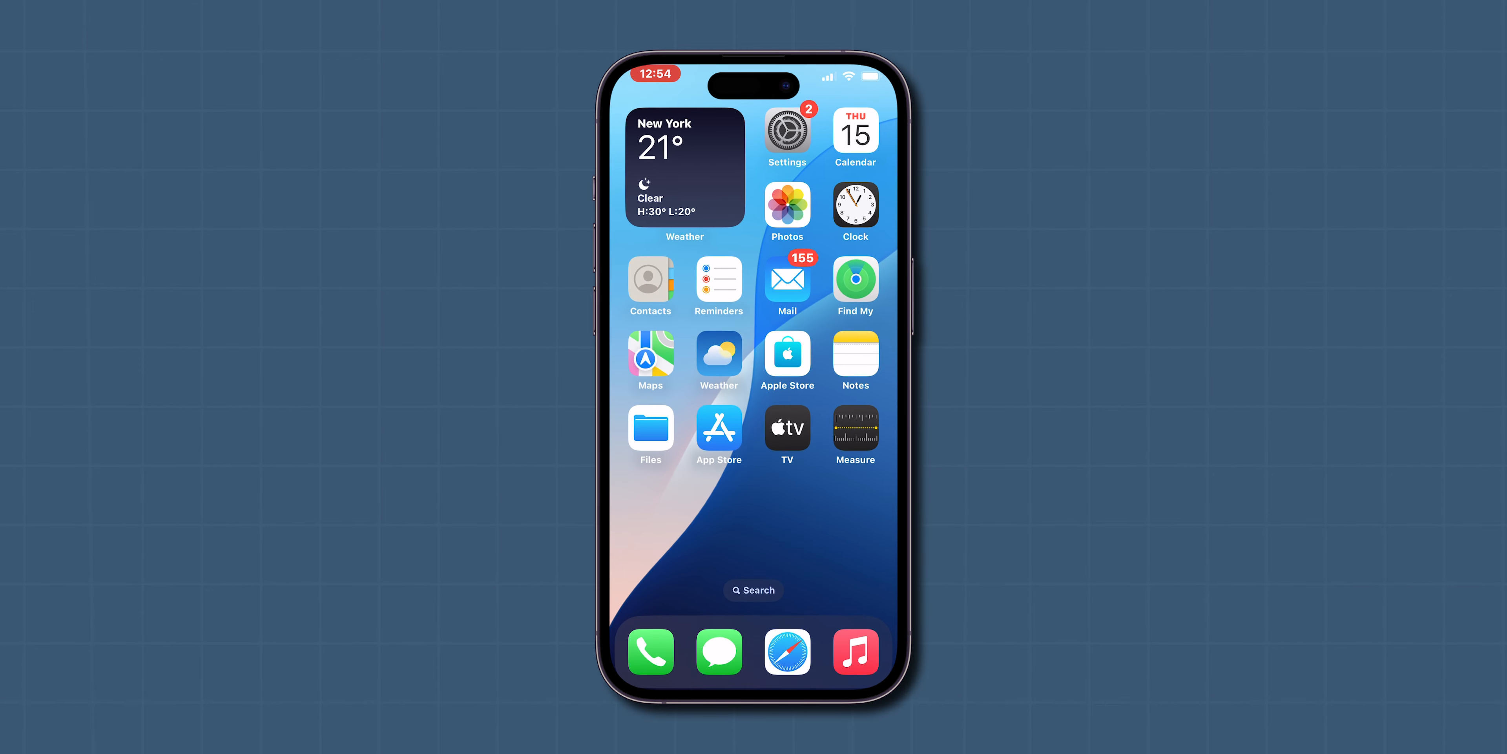
# Step: Lock the Photos app behind Require Face ID from its quick options and confirm the alert
pyautogui.click(786, 204)
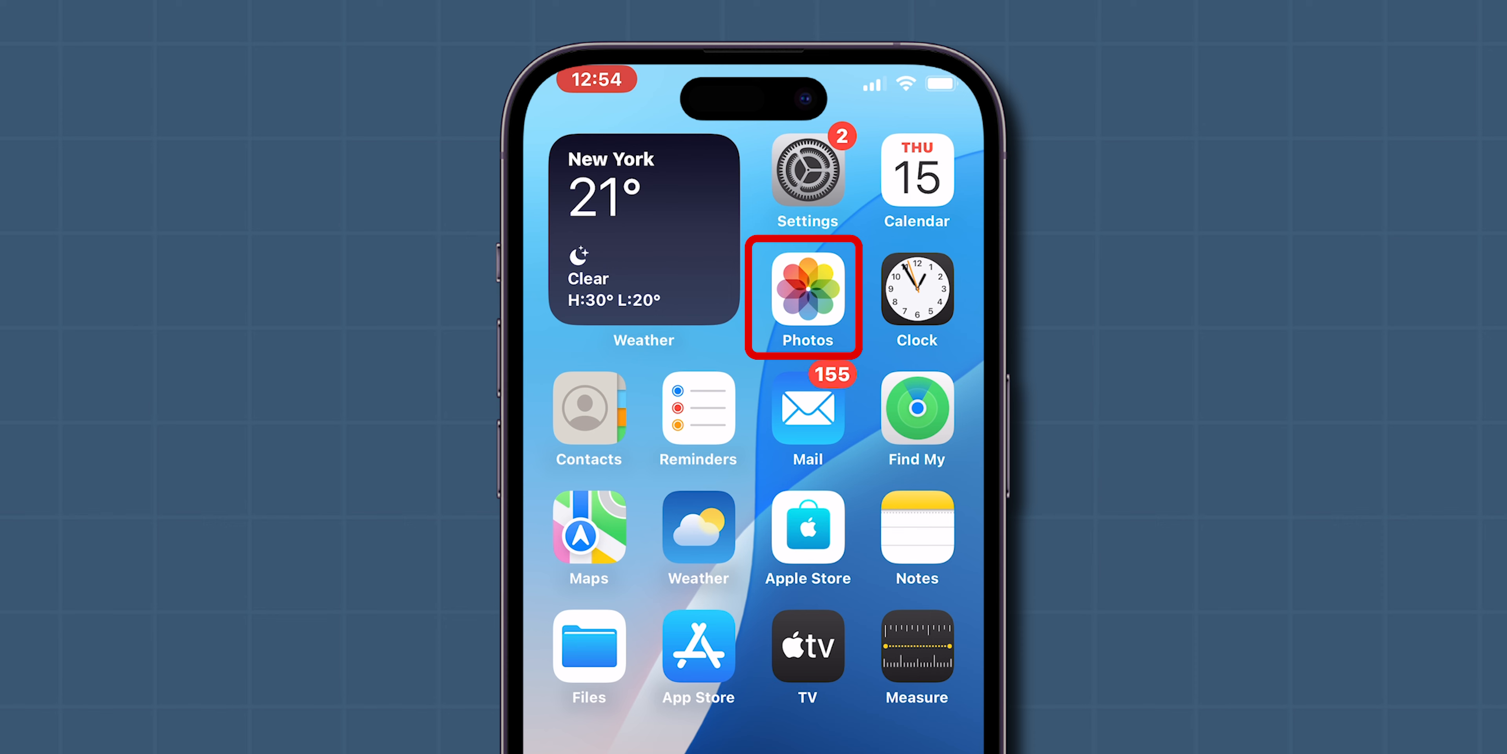
pyautogui.click(807, 291)
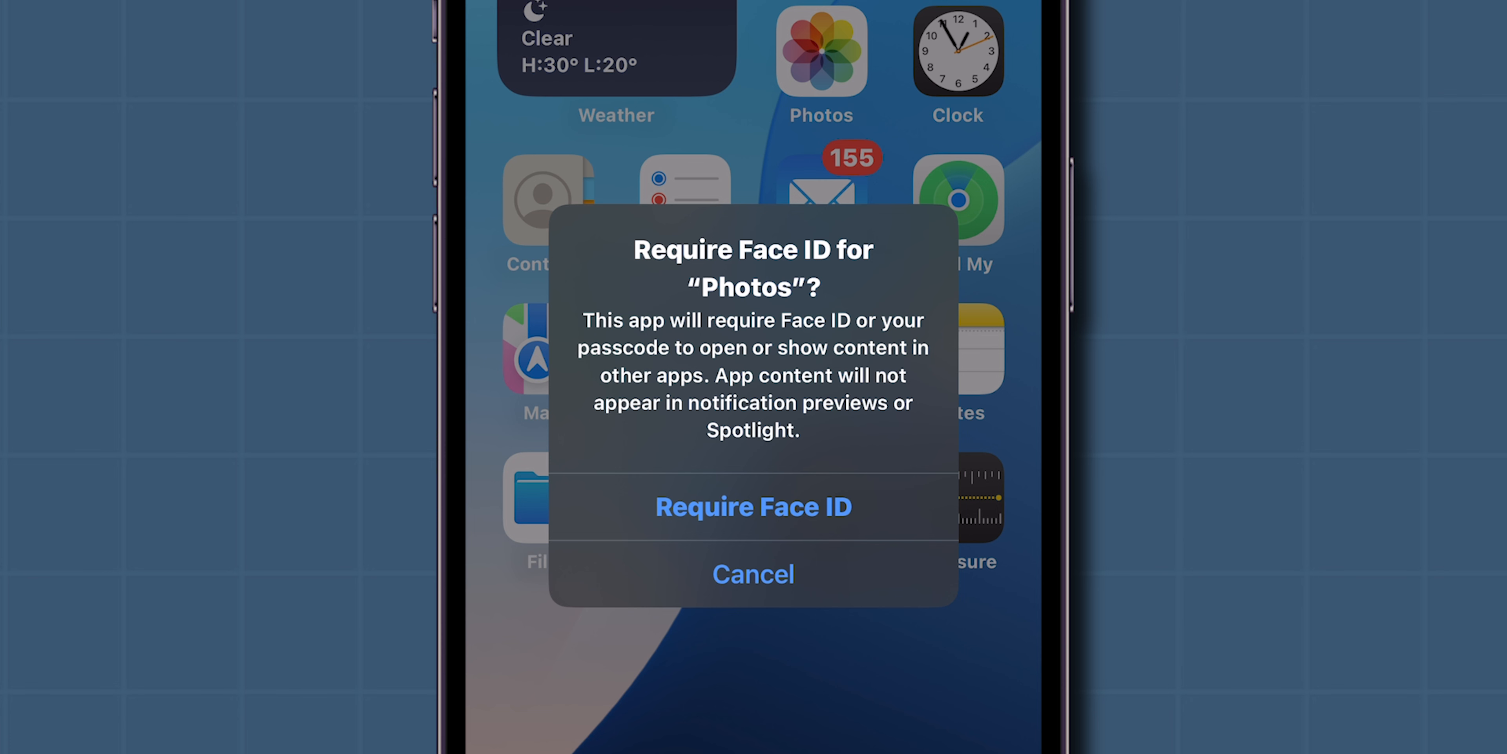
pyautogui.click(753, 507)
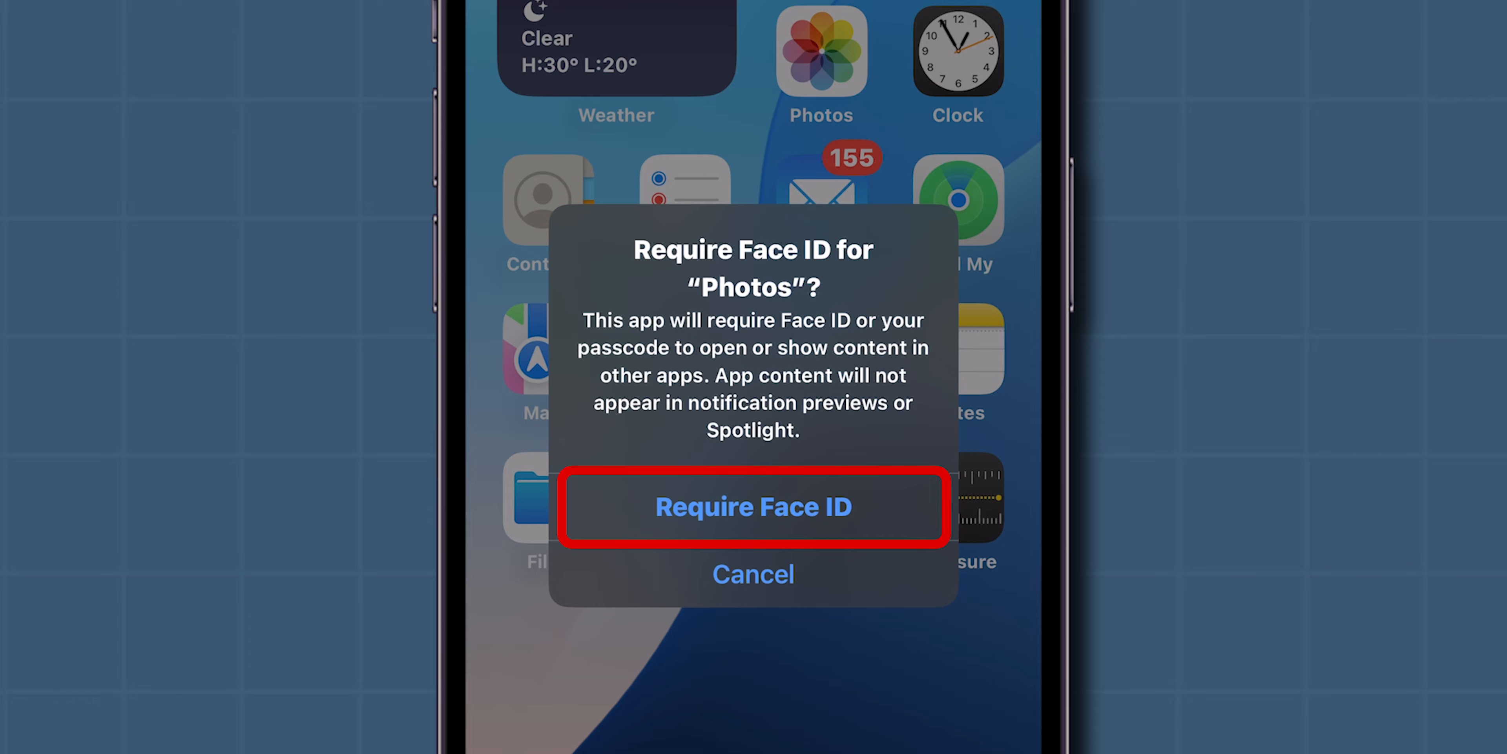
pyautogui.click(753, 506)
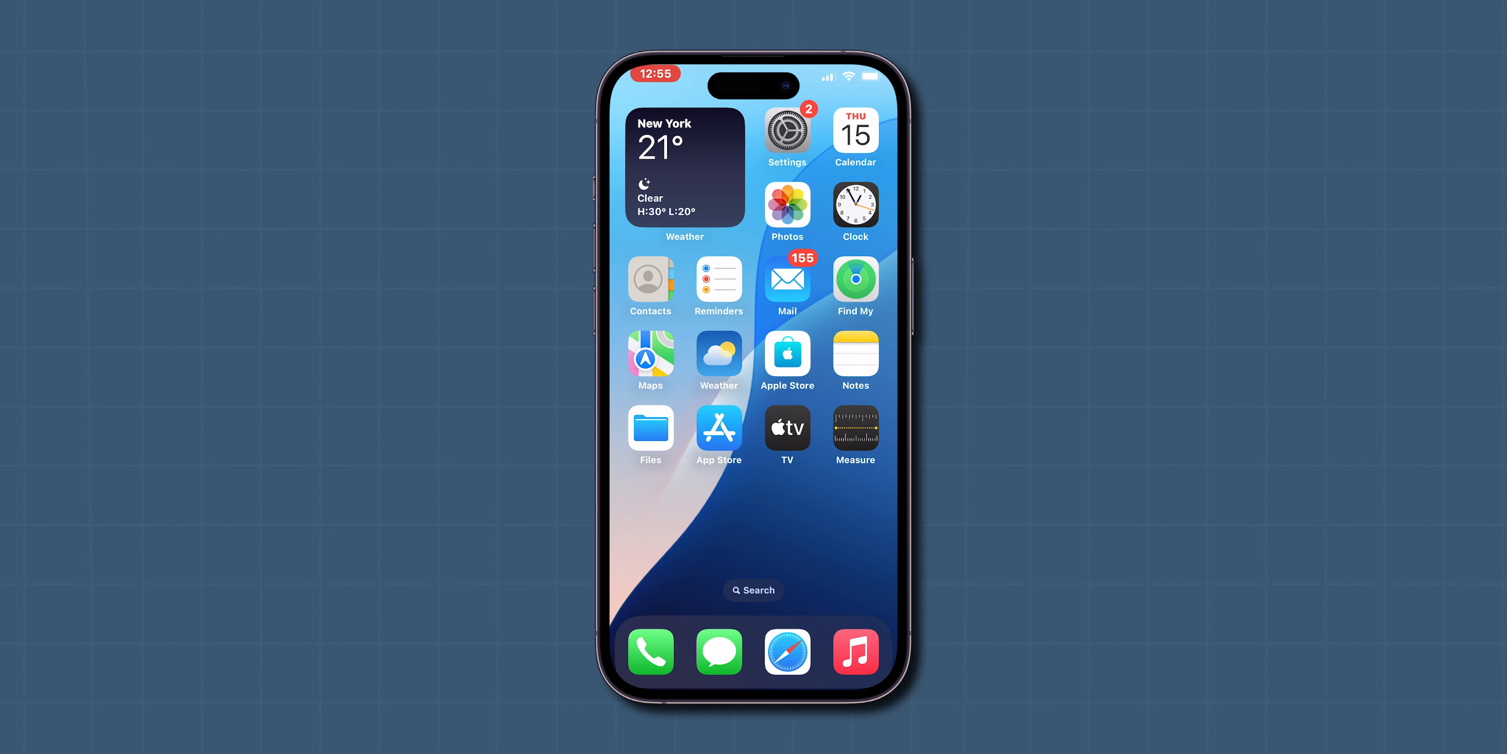
# Step: Choose Don't Require Face ID for Photos, then launch Photos to confirm its library opens freely
pyautogui.click(787, 205)
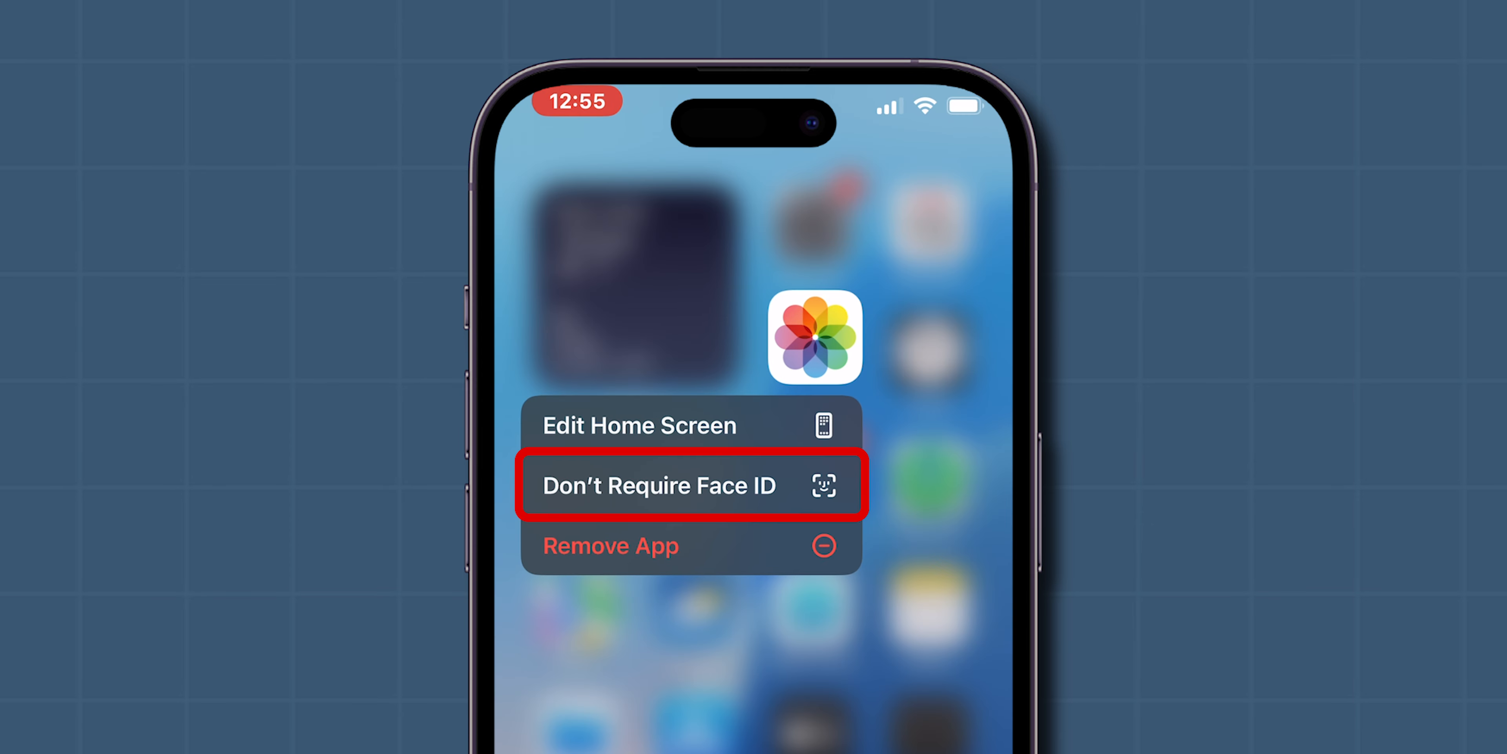
pyautogui.click(659, 485)
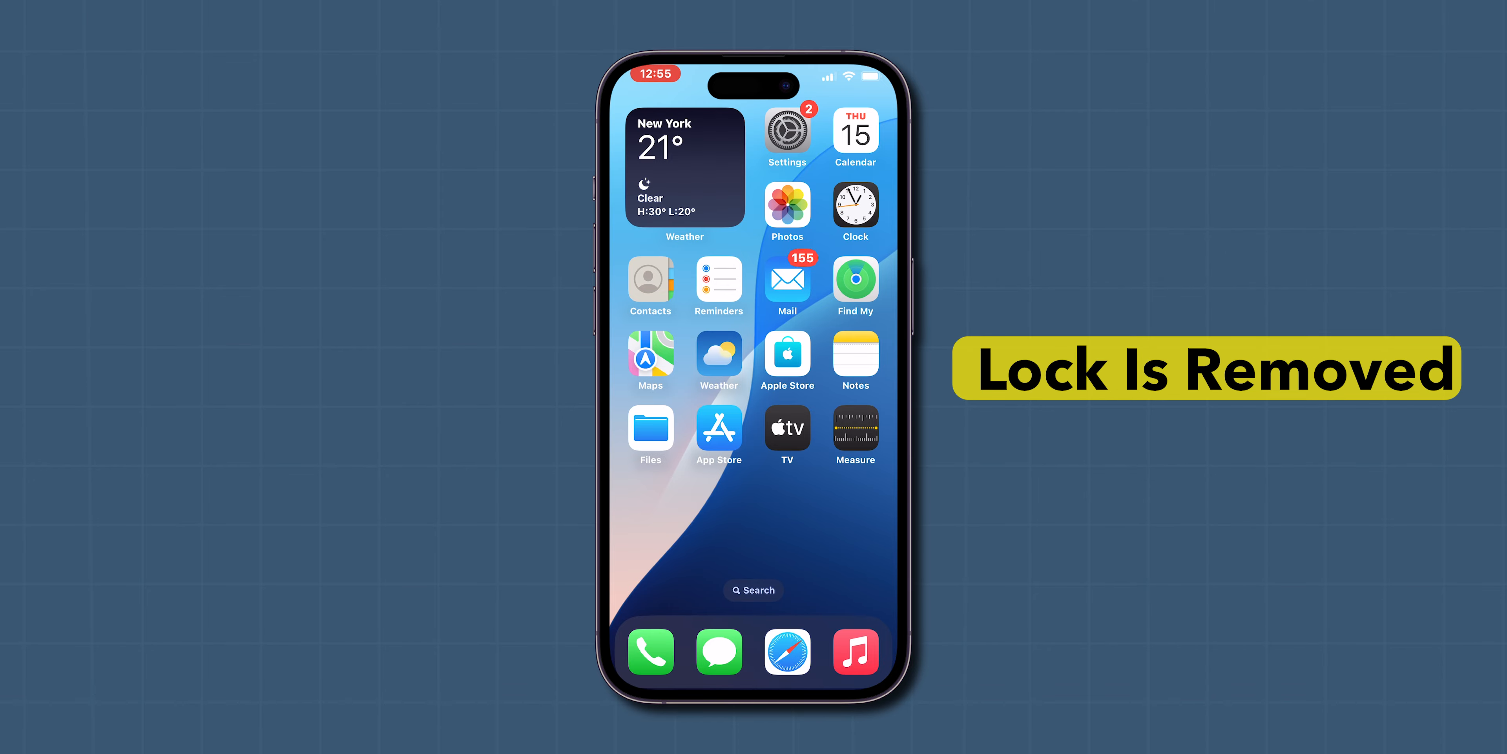
pyautogui.click(786, 210)
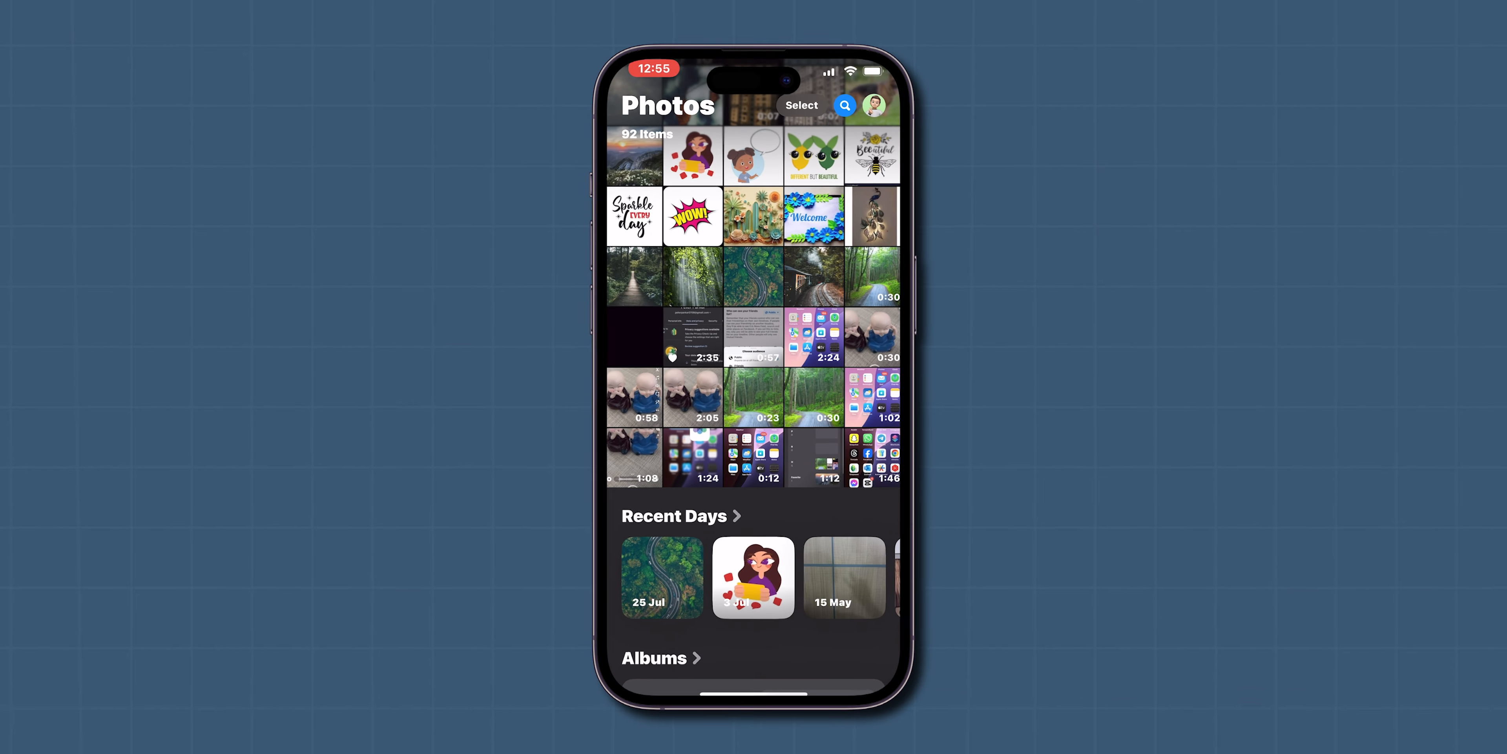